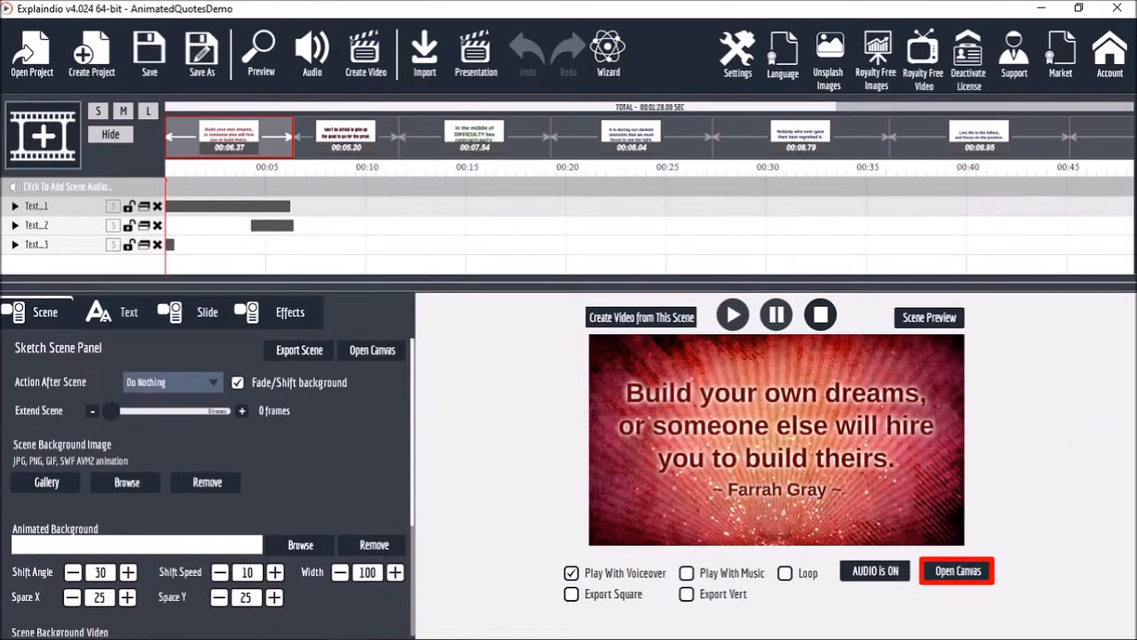
Open the first quote scene's canvas and start adding an animation/slide to it.
{"action": "left_click", "coordinate": [956, 571]}
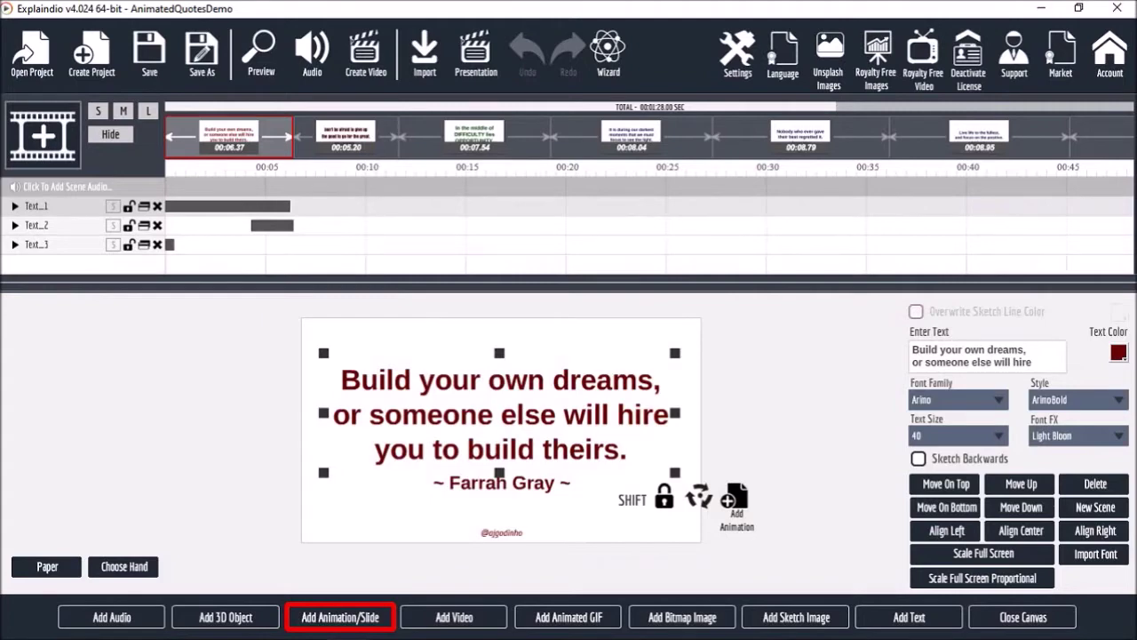
{"action": "left_click", "coordinate": [340, 617]}
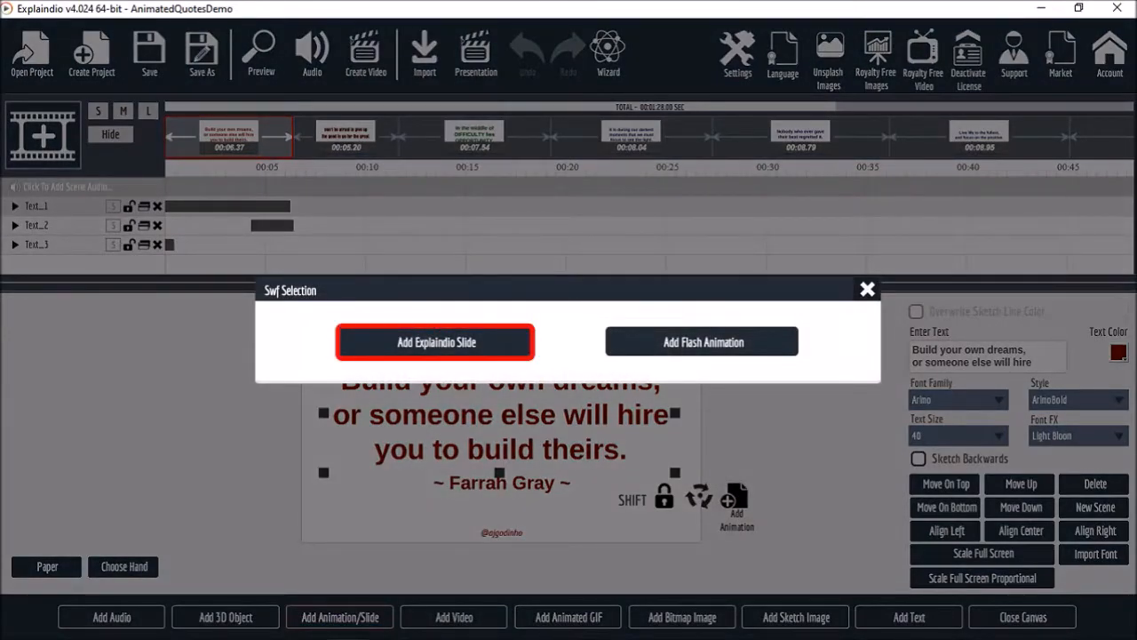
Choose an Explaindio slide and filter the scene packs to 'transitions', scanning the listed scenes.
{"action": "left_click", "coordinate": [436, 341]}
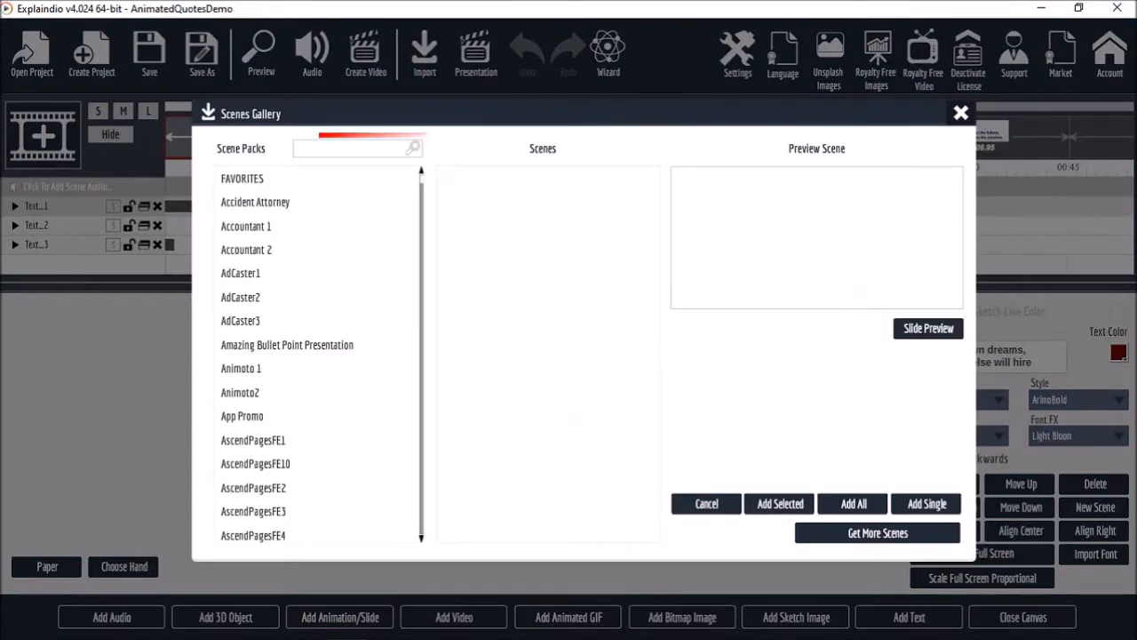
{"action": "left_click", "coordinate": [356, 147]}
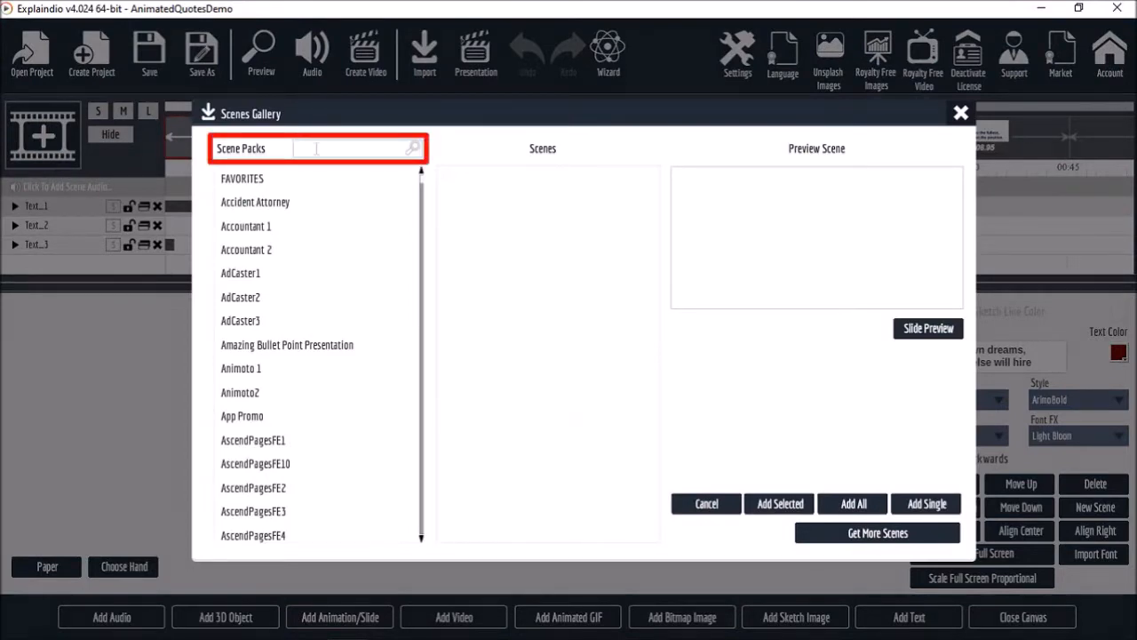
{"action": "type", "text": "trans"}
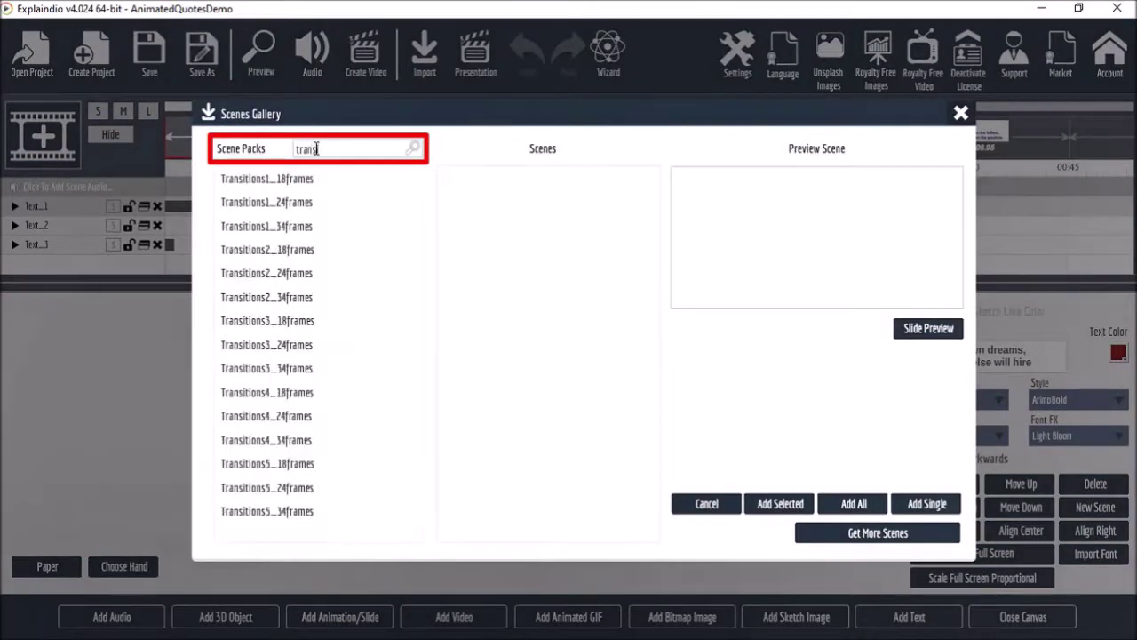
{"action": "type", "text": "sitions"}
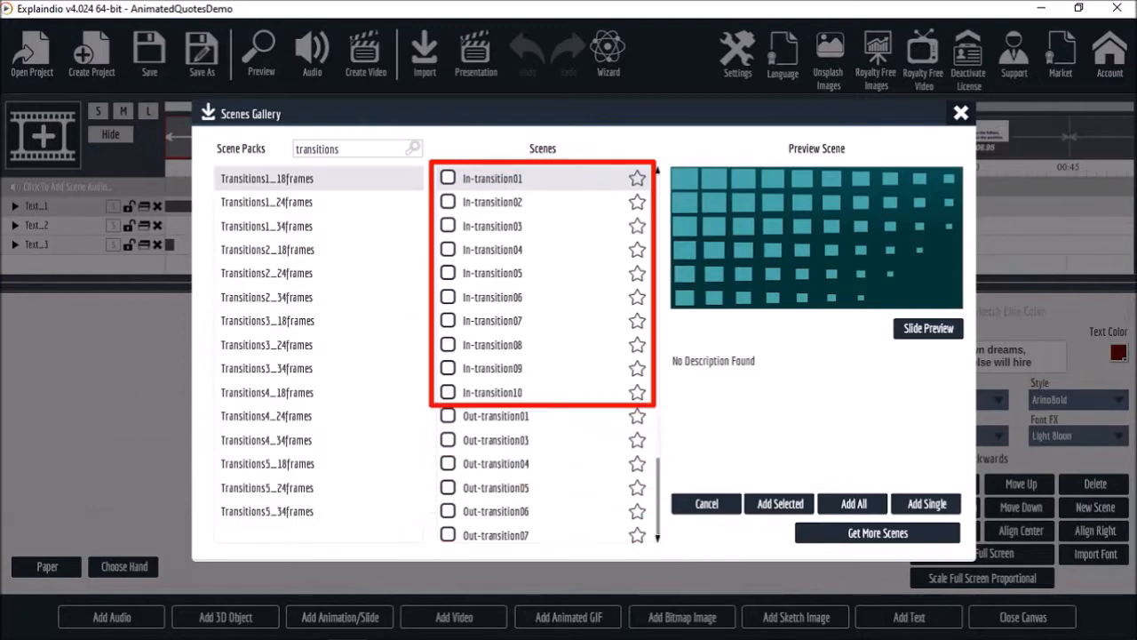
{"action": "scroll", "scroll_direction": "down", "scroll_amount": 3}
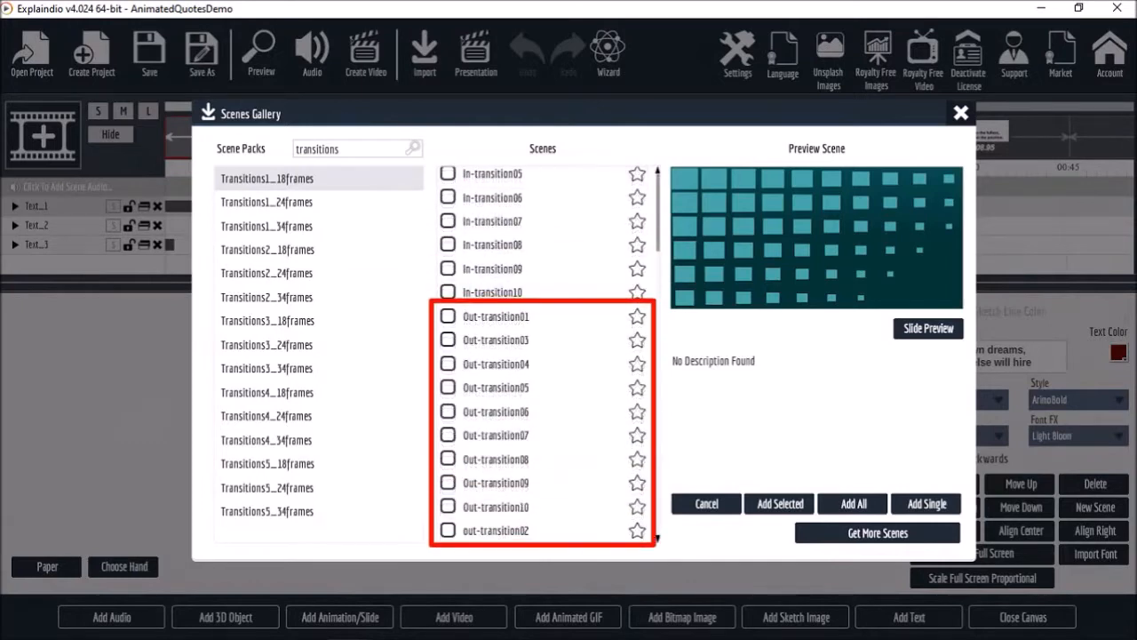
{"action": "scroll", "scroll_direction": "up", "scroll_amount": 3}
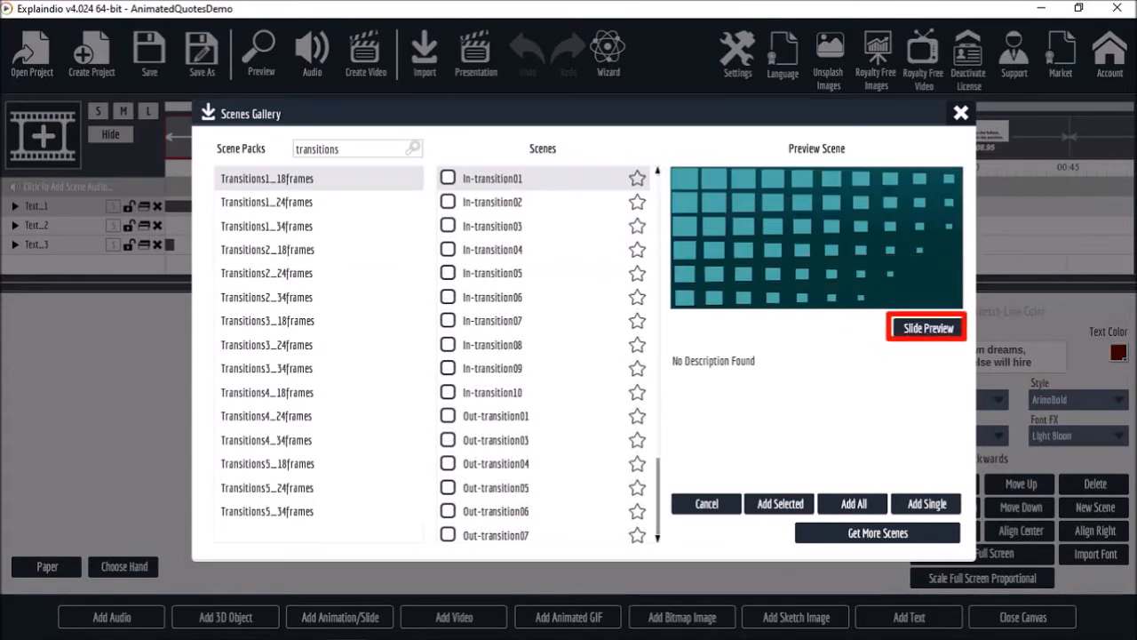
Preview In-transition01 and Out-transition01 tile effects, including the 34-frame pack's out-transition.
{"action": "left_click", "coordinate": [927, 327]}
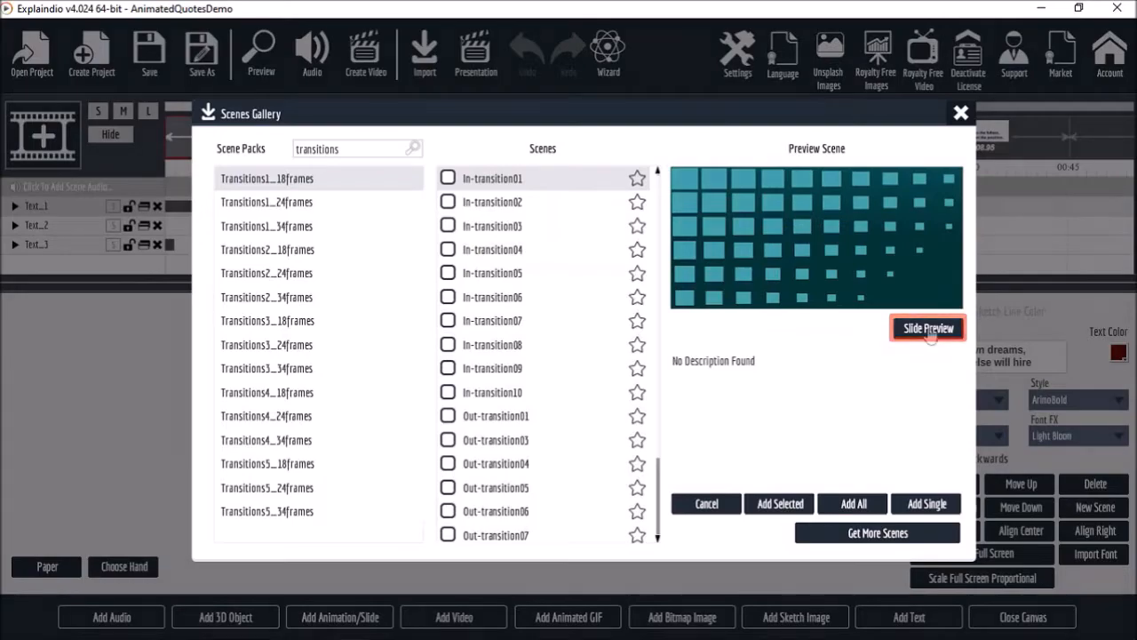
{"action": "left_click", "coordinate": [928, 327]}
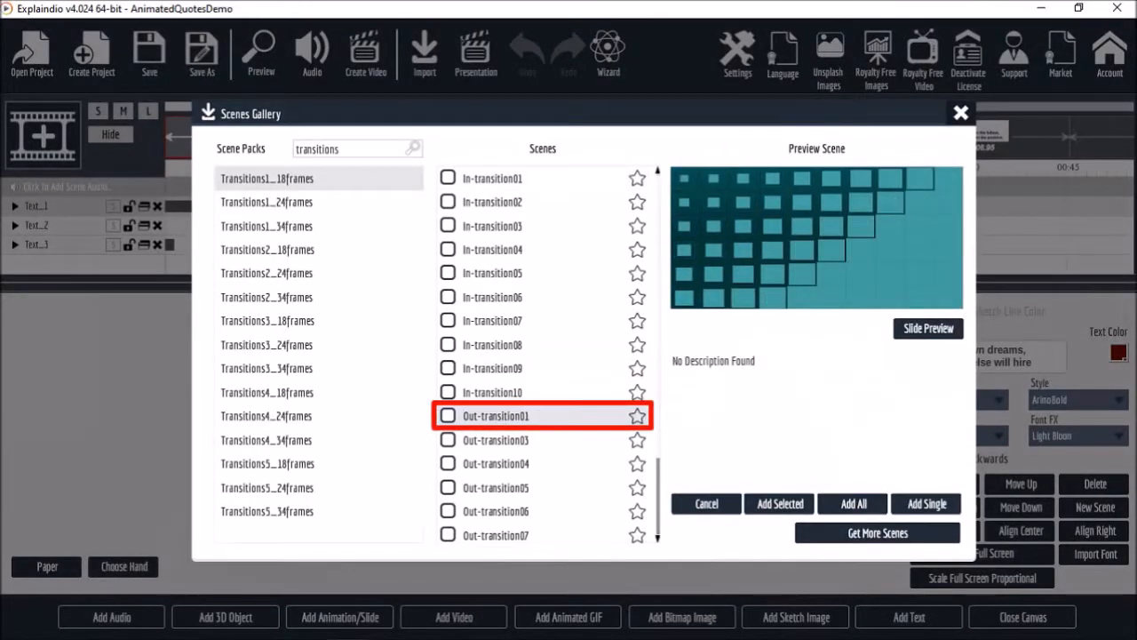
{"action": "left_click", "coordinate": [928, 327]}
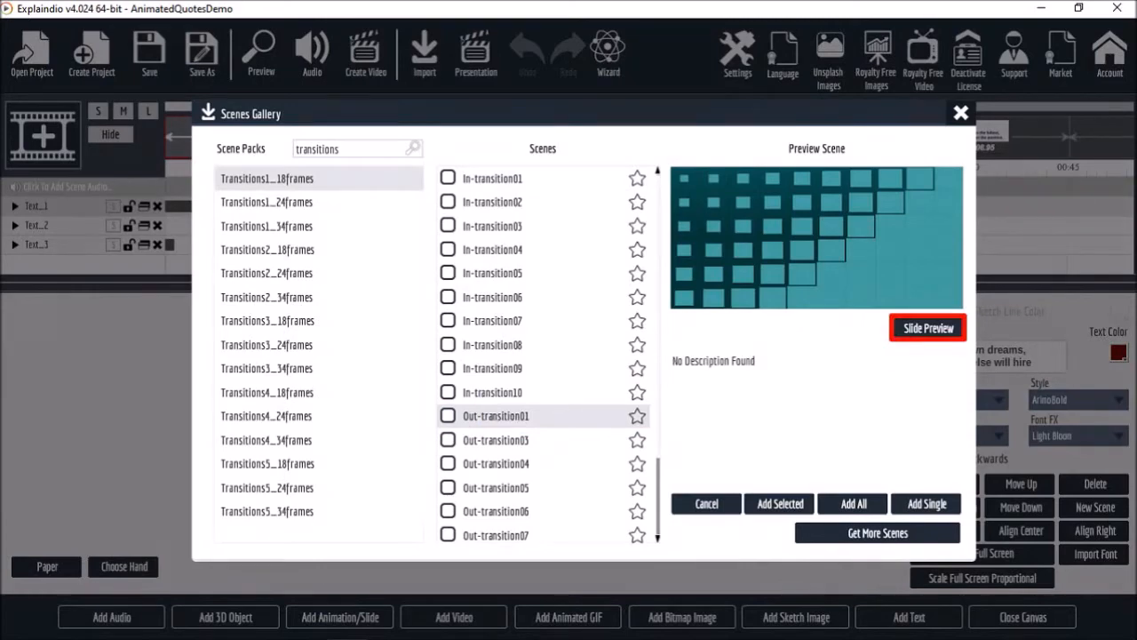
{"action": "left_click", "coordinate": [927, 327]}
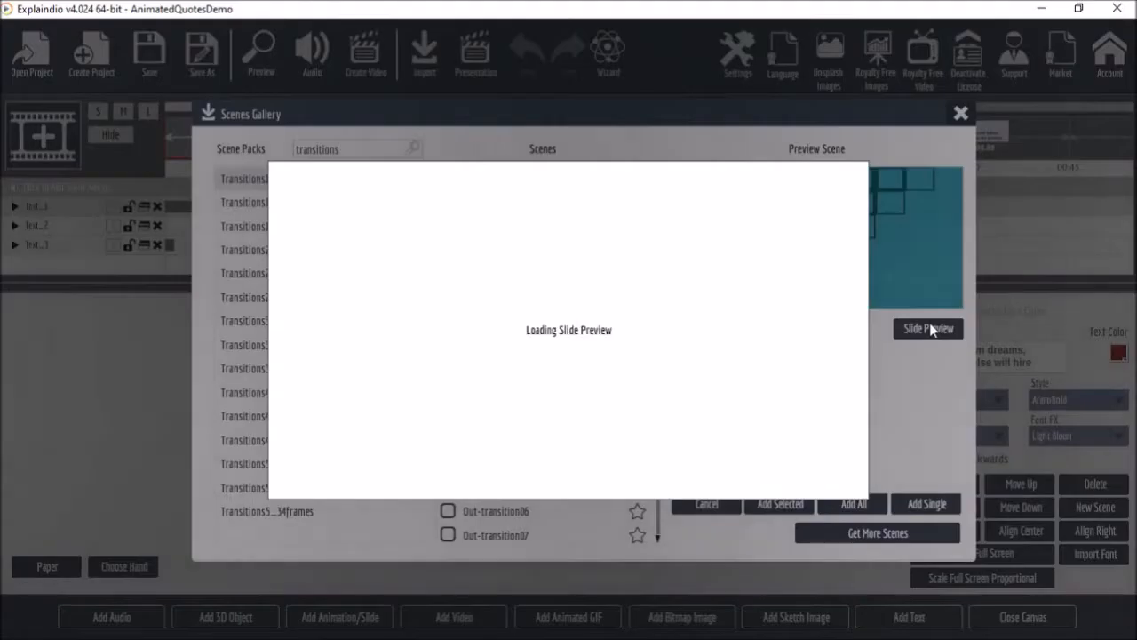
{"action": "left_click", "coordinate": [928, 327]}
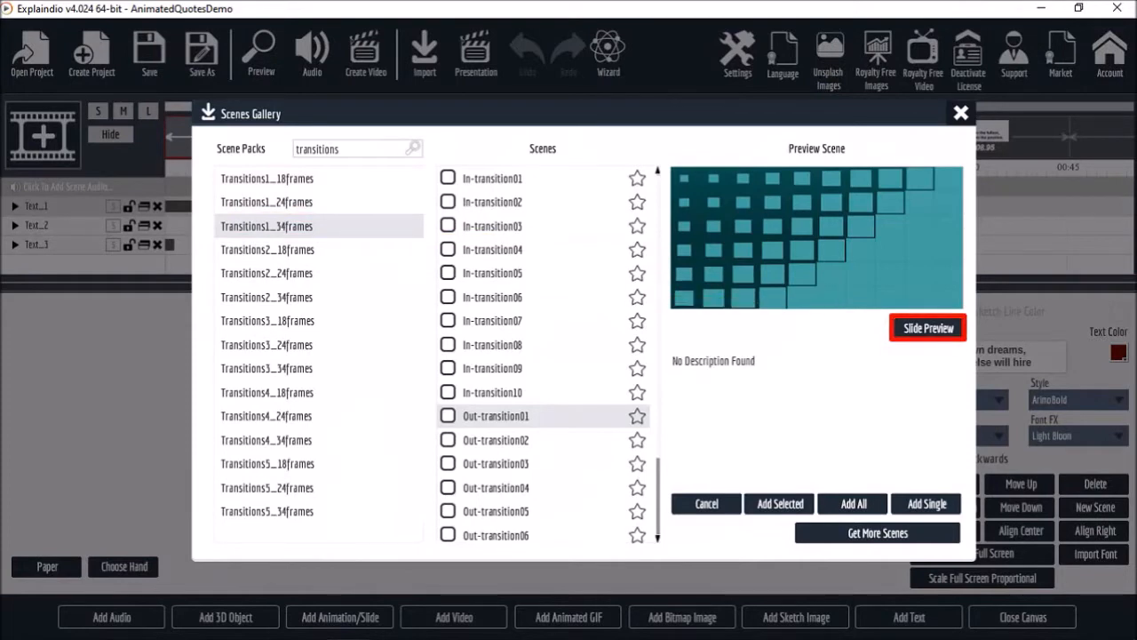
{"action": "left_click", "coordinate": [928, 326]}
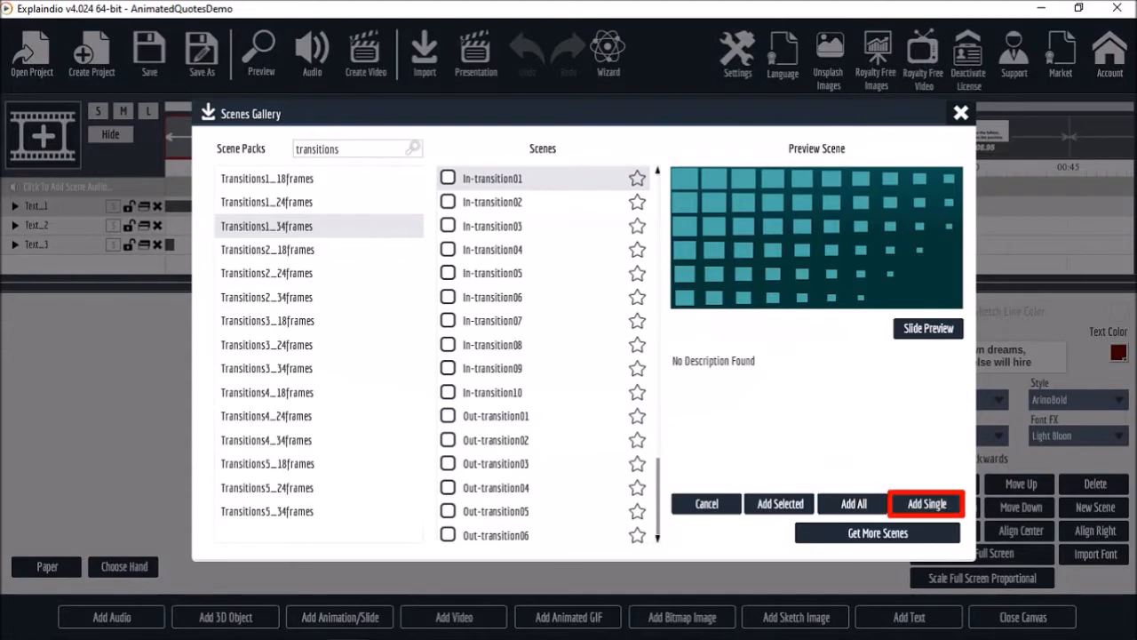
Add the in-transition as Slide_1, delay it to start after the quote text, and move to the second scene.
{"action": "left_click", "coordinate": [926, 505]}
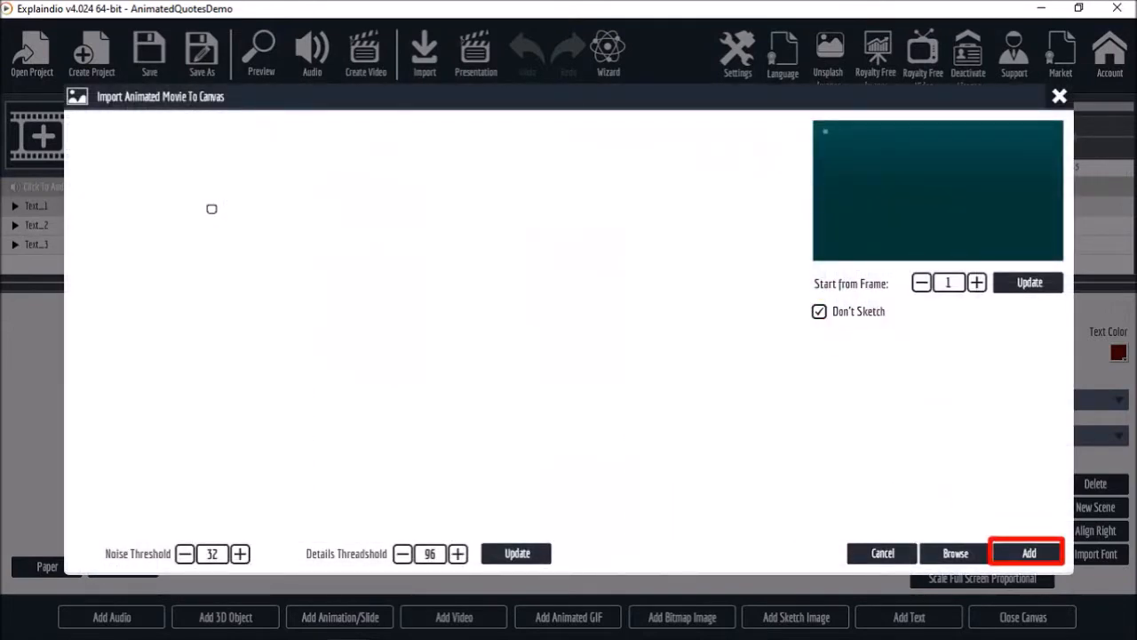
{"action": "left_click", "coordinate": [1027, 552]}
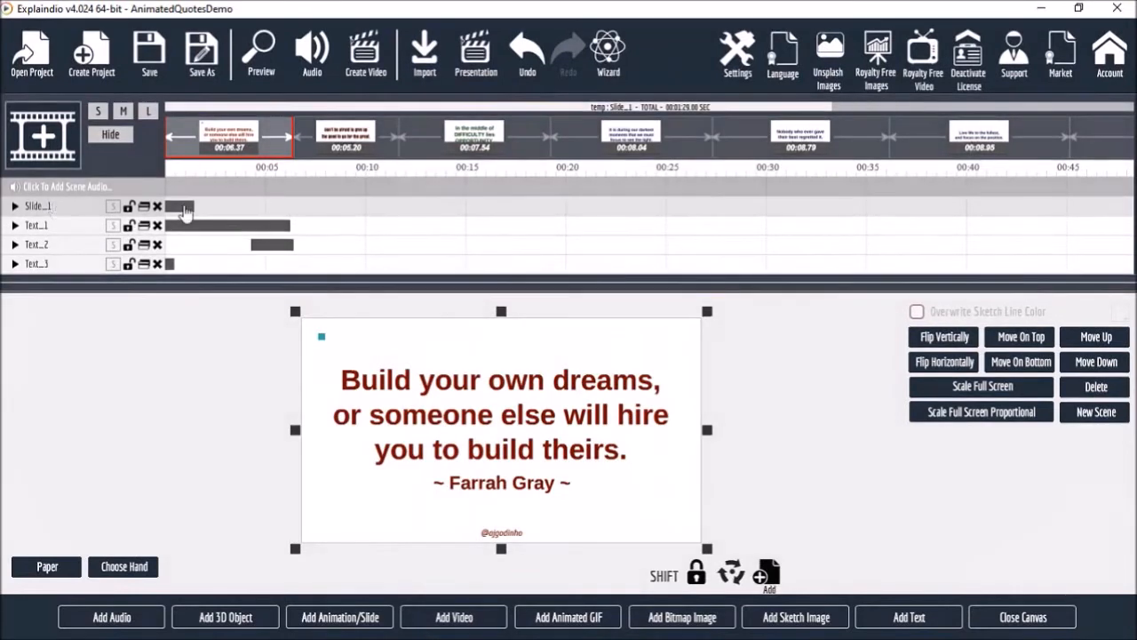
{"action": "left_click_drag", "start_coordinate": [181, 206], "coordinate": [280, 211]}
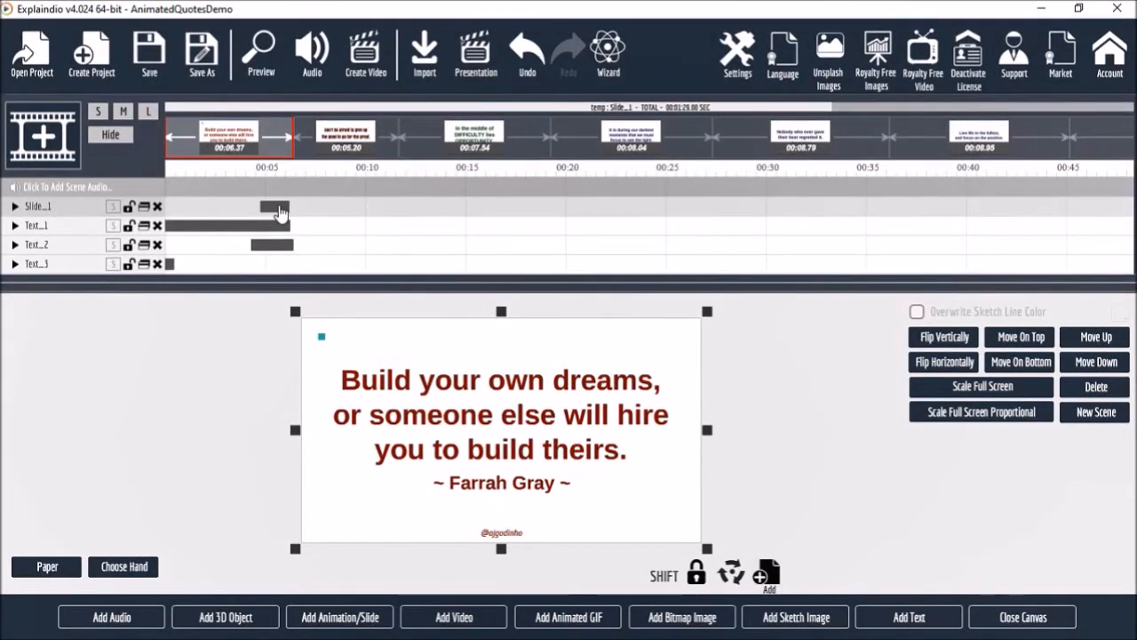
{"action": "left_click", "coordinate": [344, 135]}
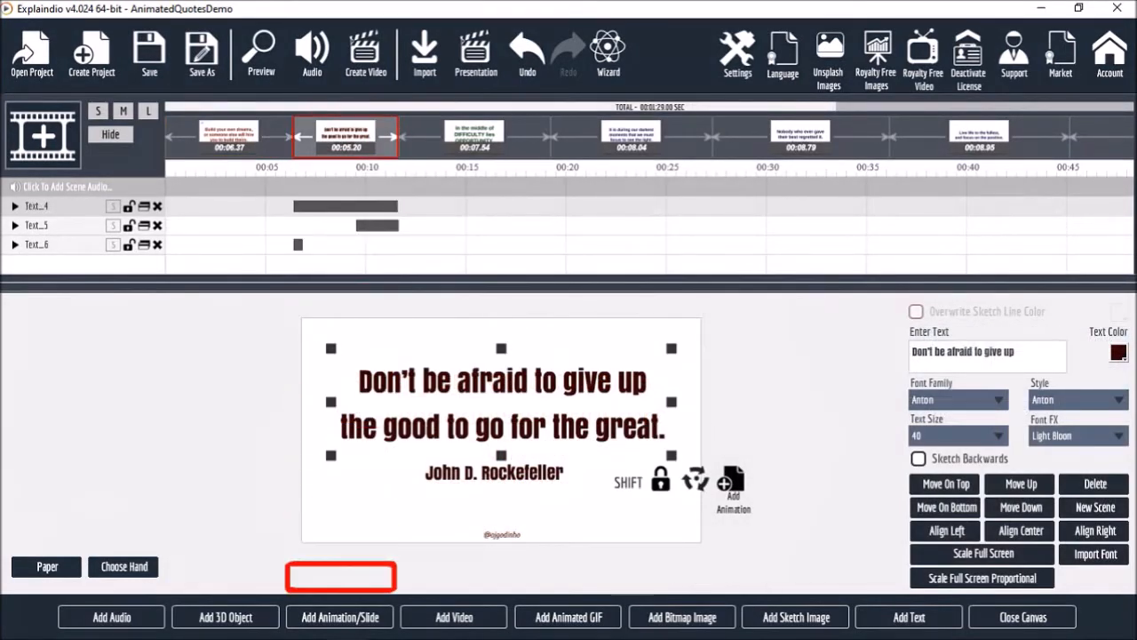
{"action": "mouse_move", "coordinate": [341, 617]}
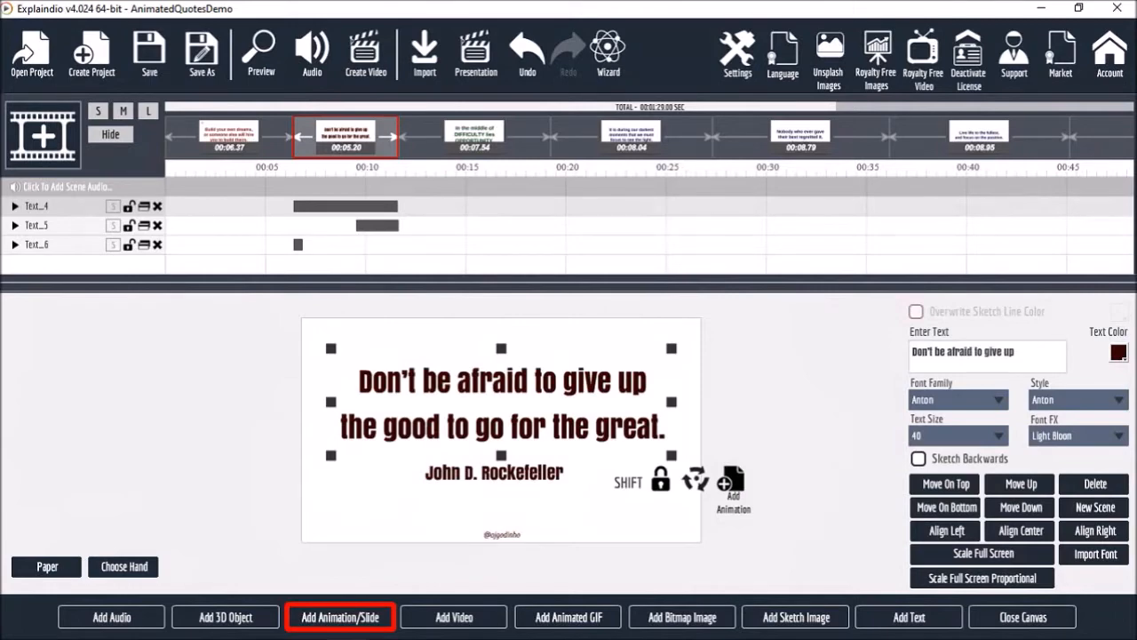
Start adding an Explaindio slide to the second scene and search the packs for 'transitions'.
{"action": "left_click", "coordinate": [339, 617]}
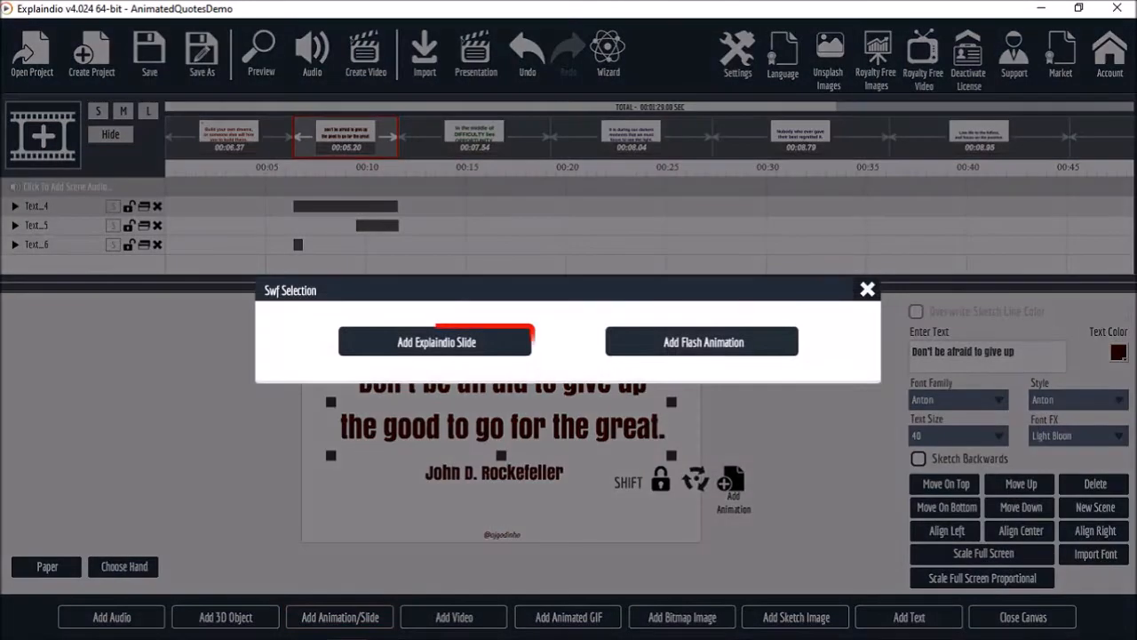
{"action": "left_click", "coordinate": [435, 341]}
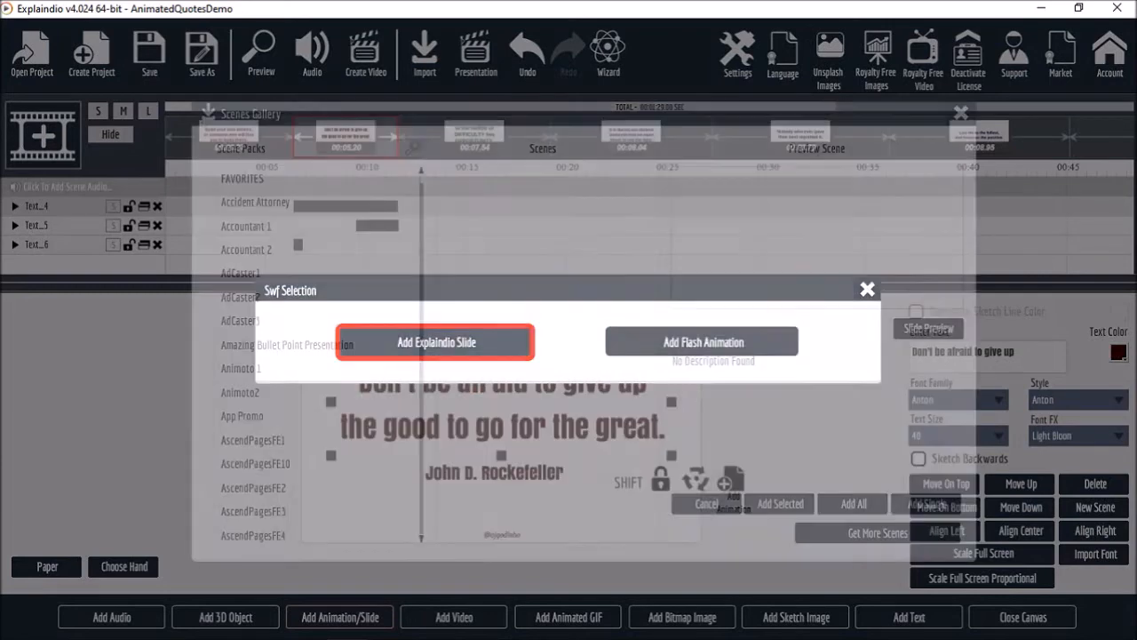
{"action": "left_click", "coordinate": [435, 341]}
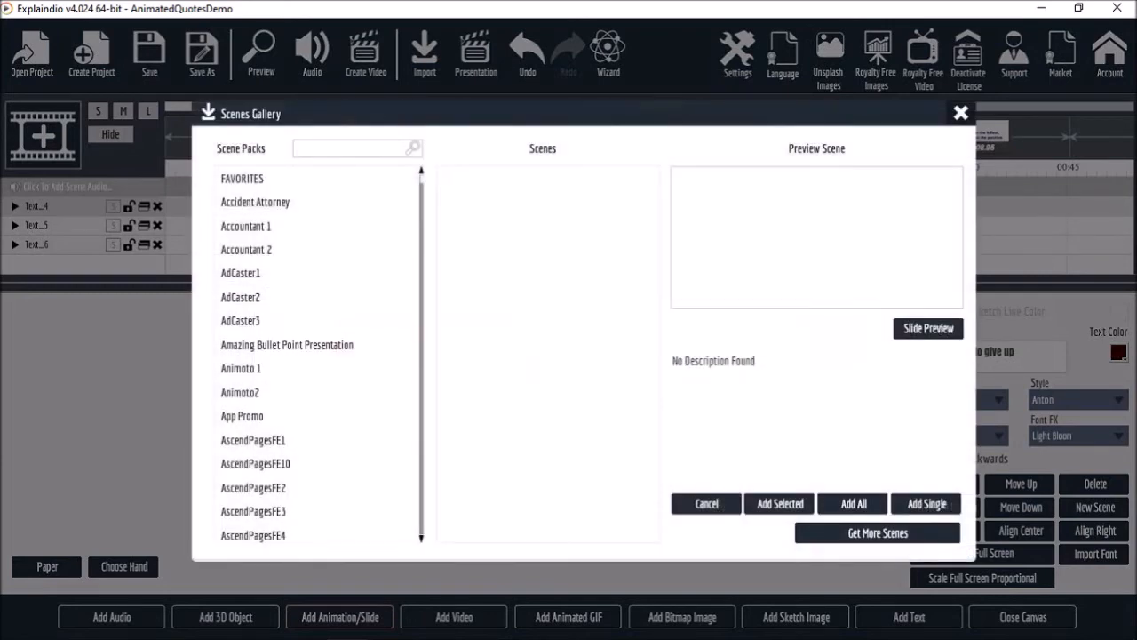
{"action": "left_click", "coordinate": [352, 147]}
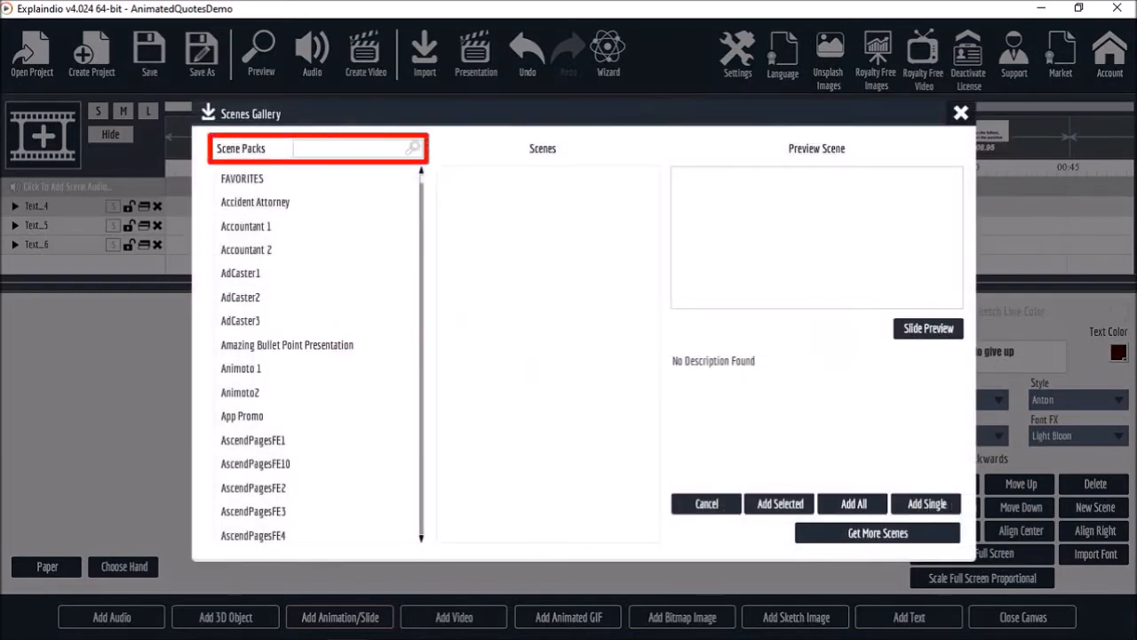
{"action": "type", "text": "transitions"}
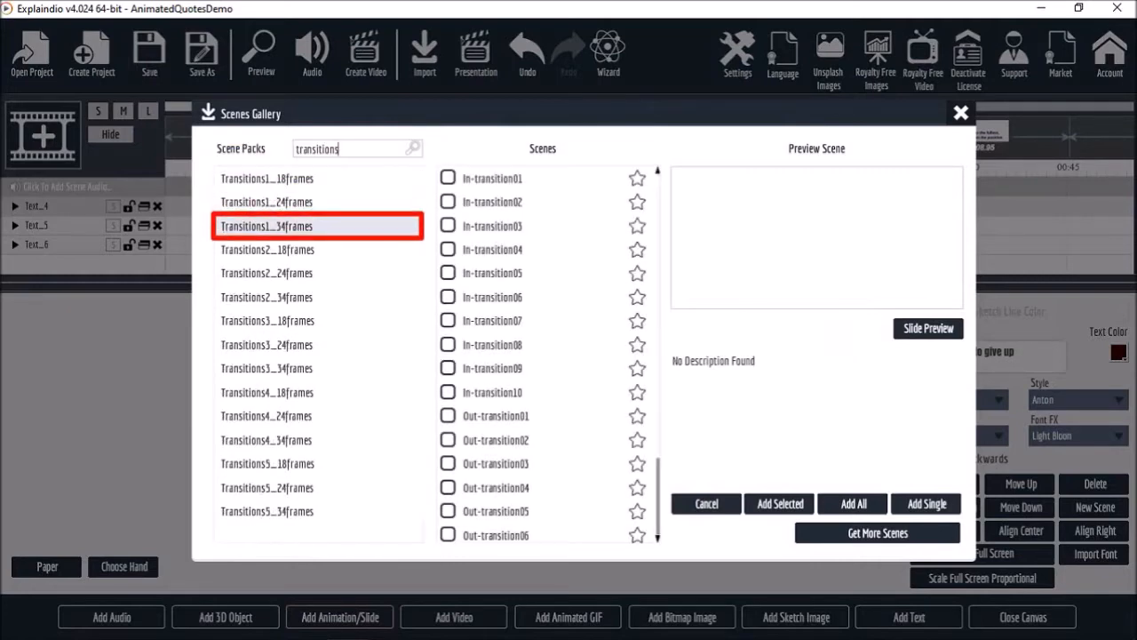
In the transitions pack, select Out-transition01 and add it as a single slide.
{"action": "left_click", "coordinate": [492, 392]}
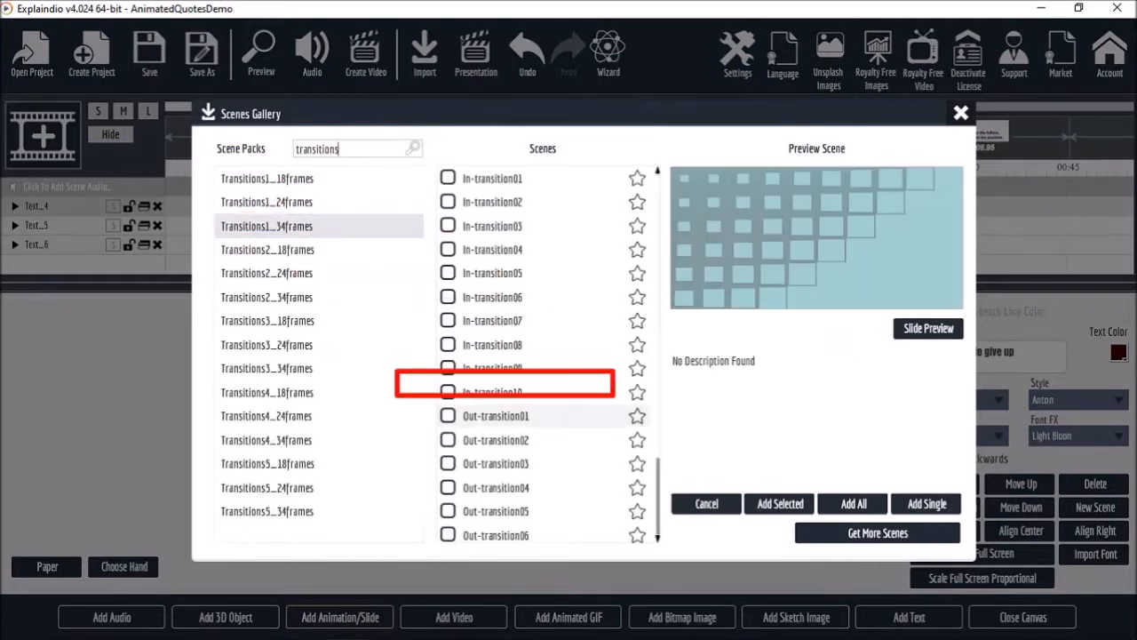
{"action": "left_click", "coordinate": [496, 416]}
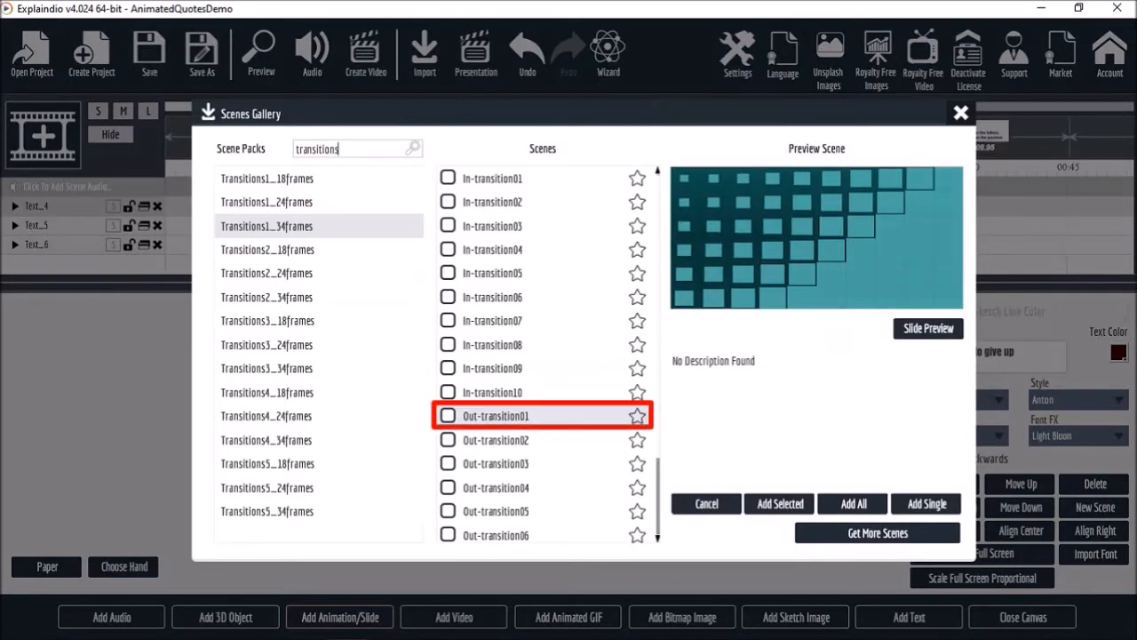
{"action": "left_click", "coordinate": [926, 504]}
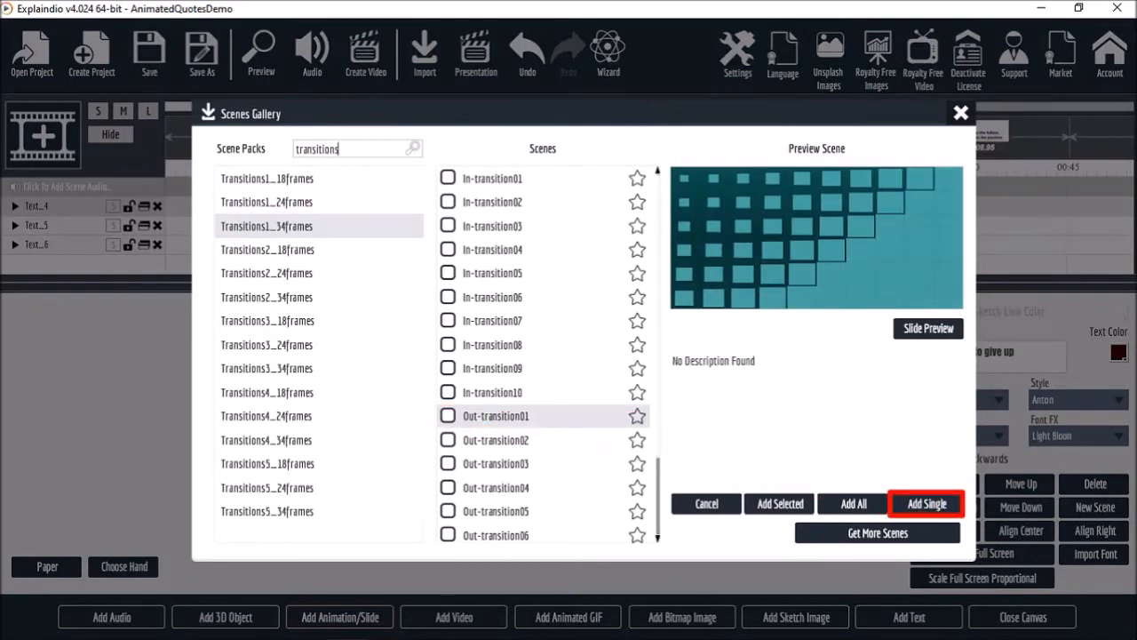
{"action": "left_click", "coordinate": [926, 503]}
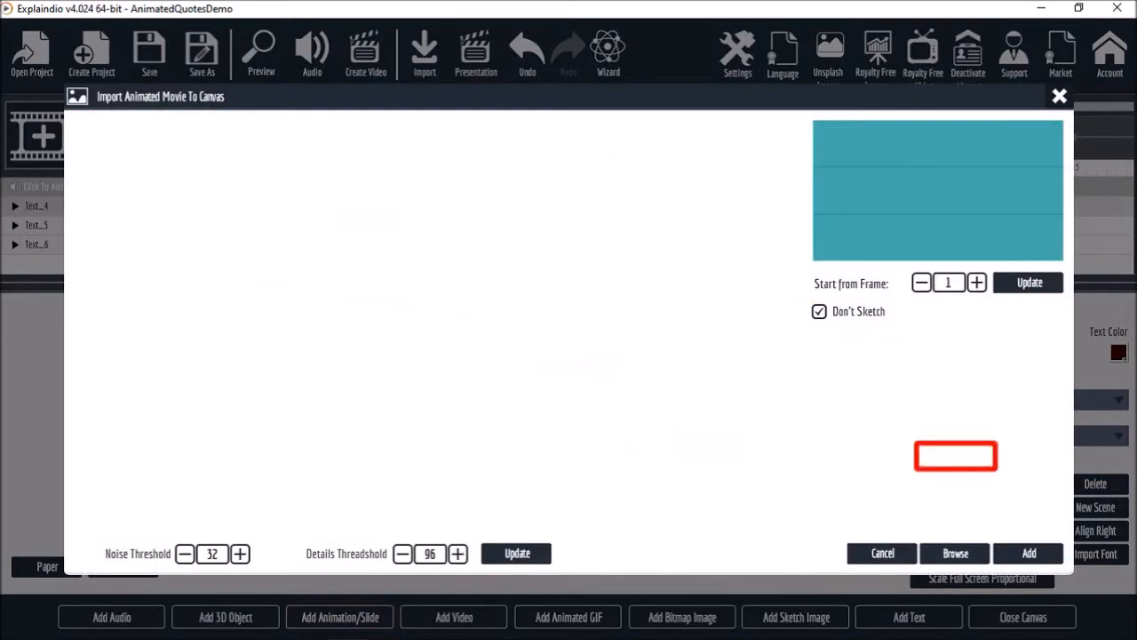
Import the out-transition as Slide_2 on the canvas and preview the project.
{"action": "left_click", "coordinate": [1027, 552]}
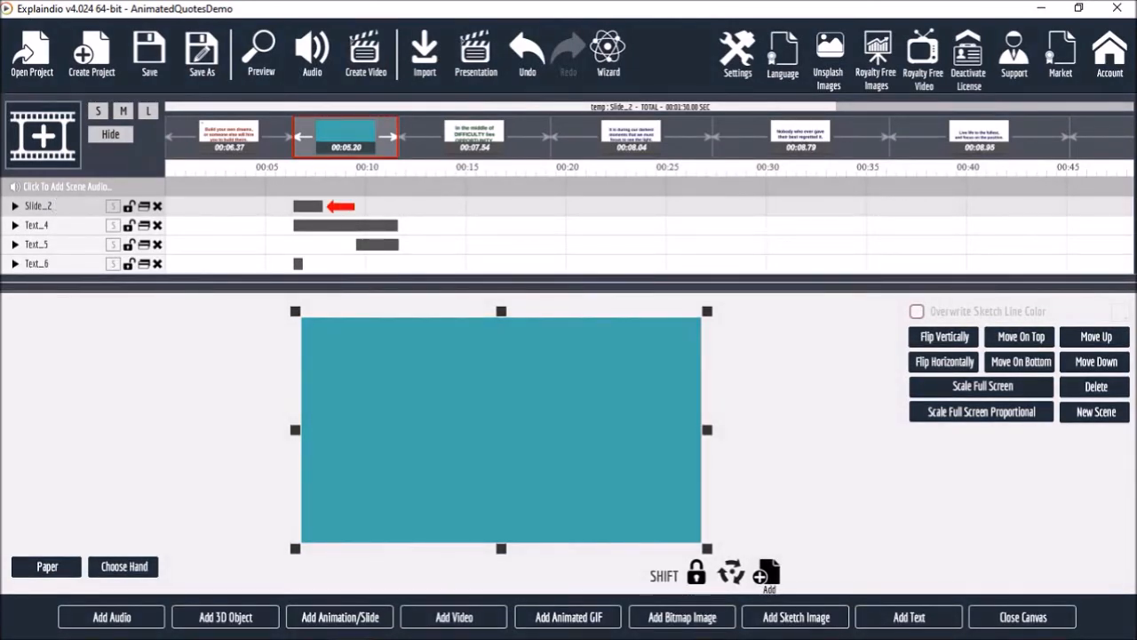
{"action": "left_click", "coordinate": [260, 53]}
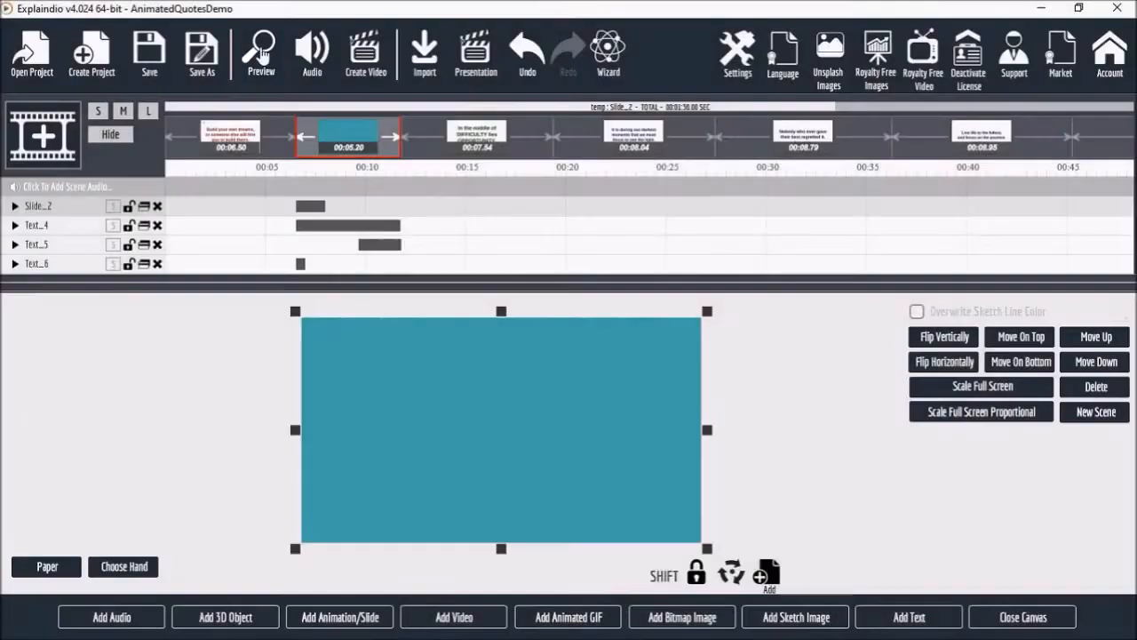
{"action": "left_click", "coordinate": [261, 50]}
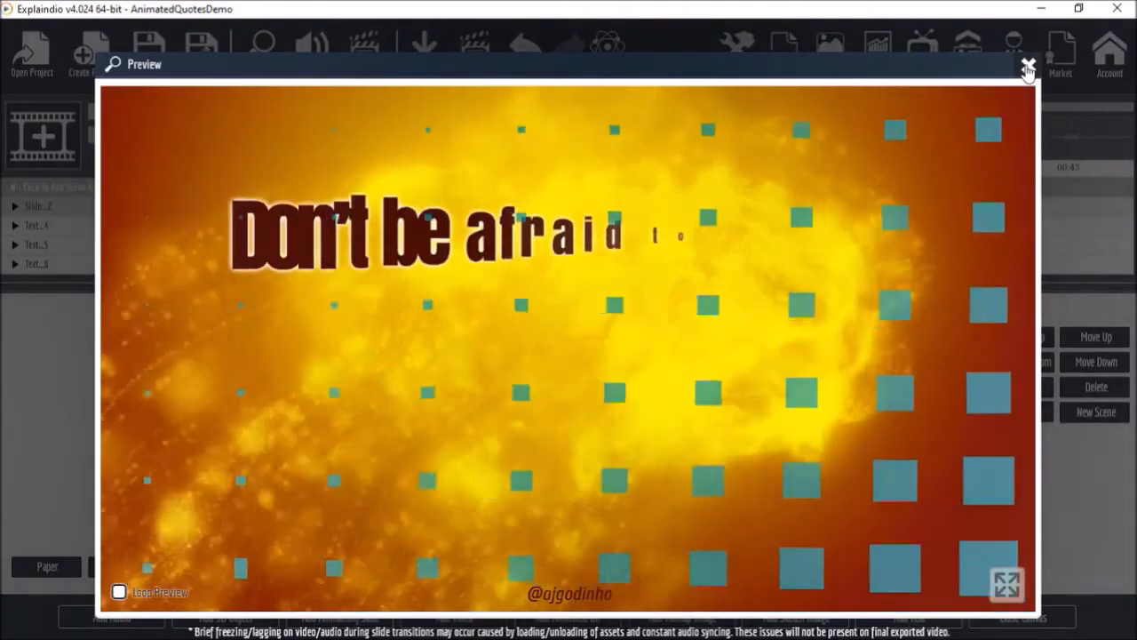
Close the preview and show the transition slide's settings for the second scene.
{"action": "left_click", "coordinate": [1027, 67]}
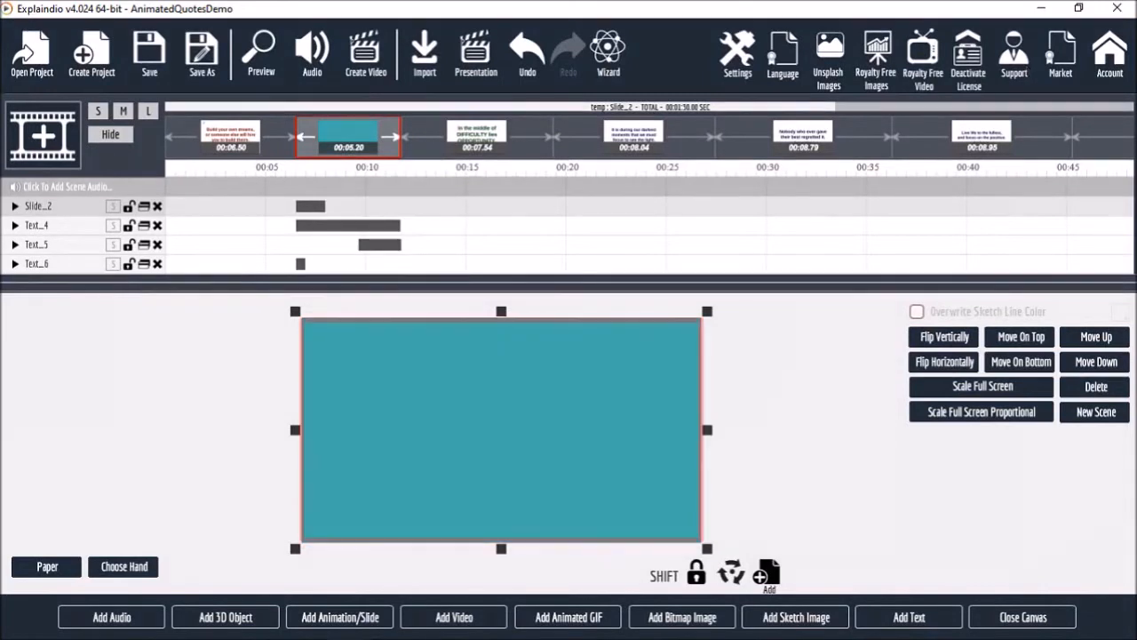
{"action": "left_click", "coordinate": [501, 429]}
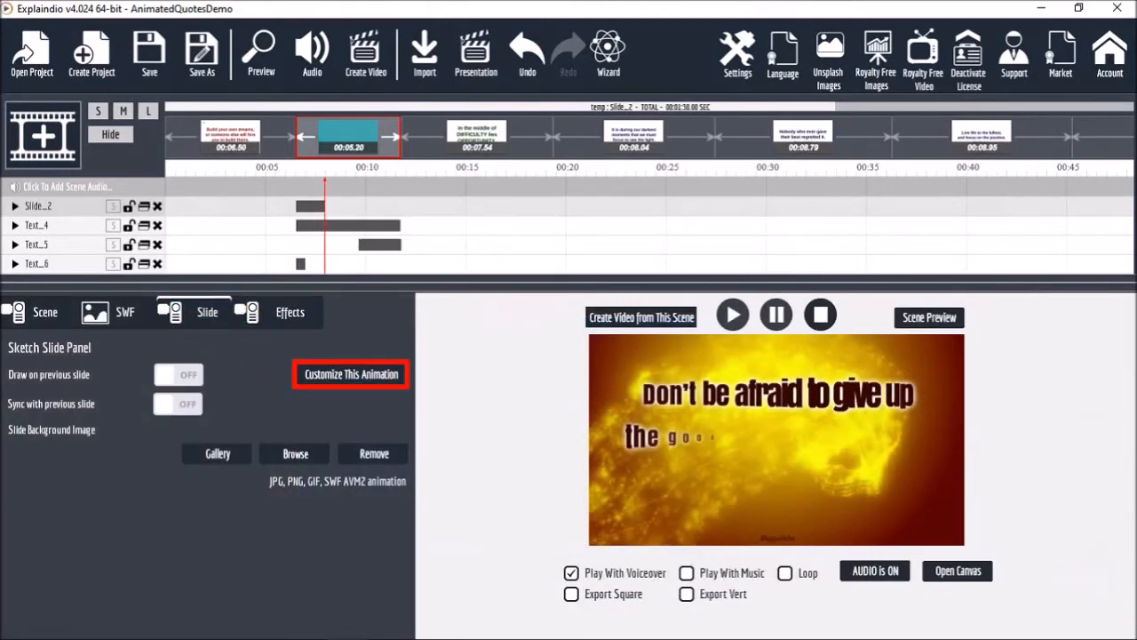
Customize the transition animation, setting Outline Area2 colour from teal to red.
{"action": "left_click", "coordinate": [350, 373]}
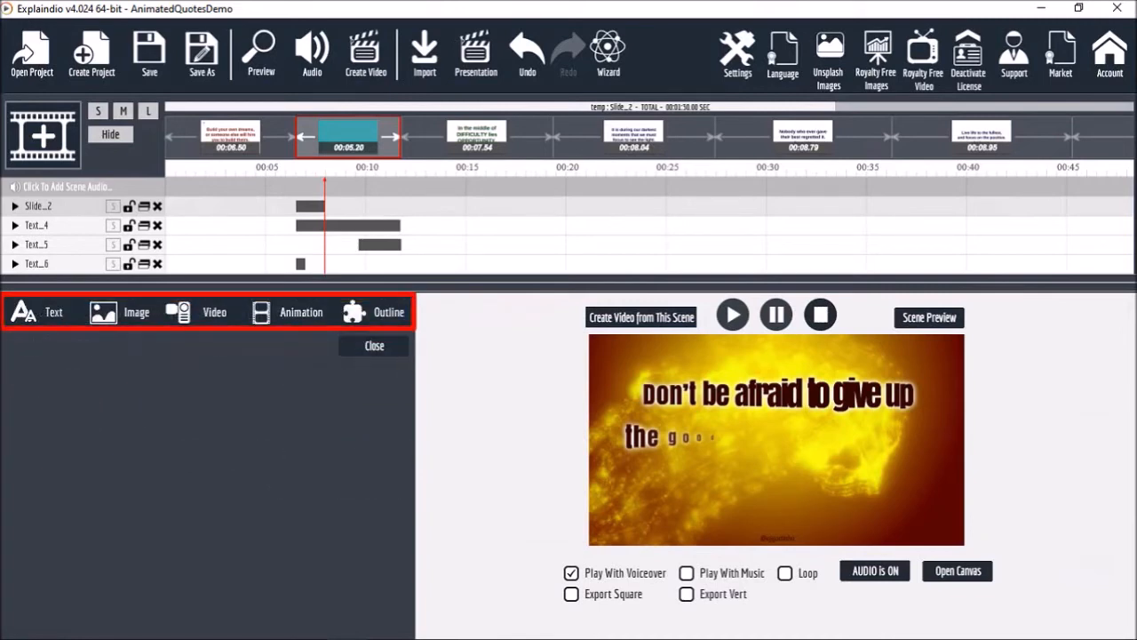
{"action": "left_click", "coordinate": [388, 312]}
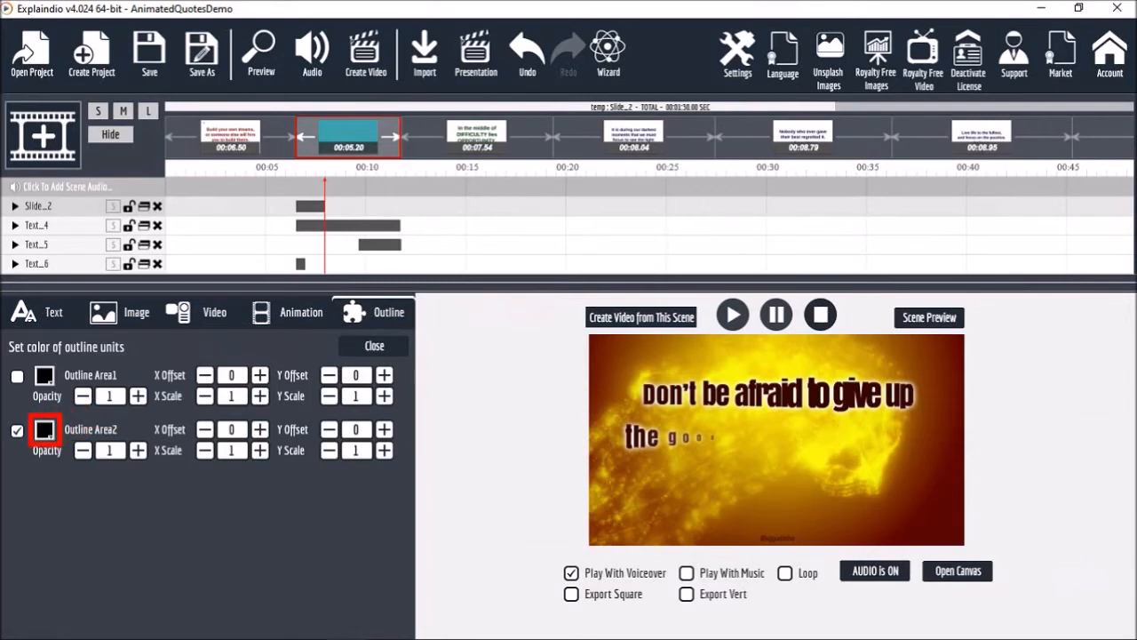
{"action": "left_click", "coordinate": [43, 430]}
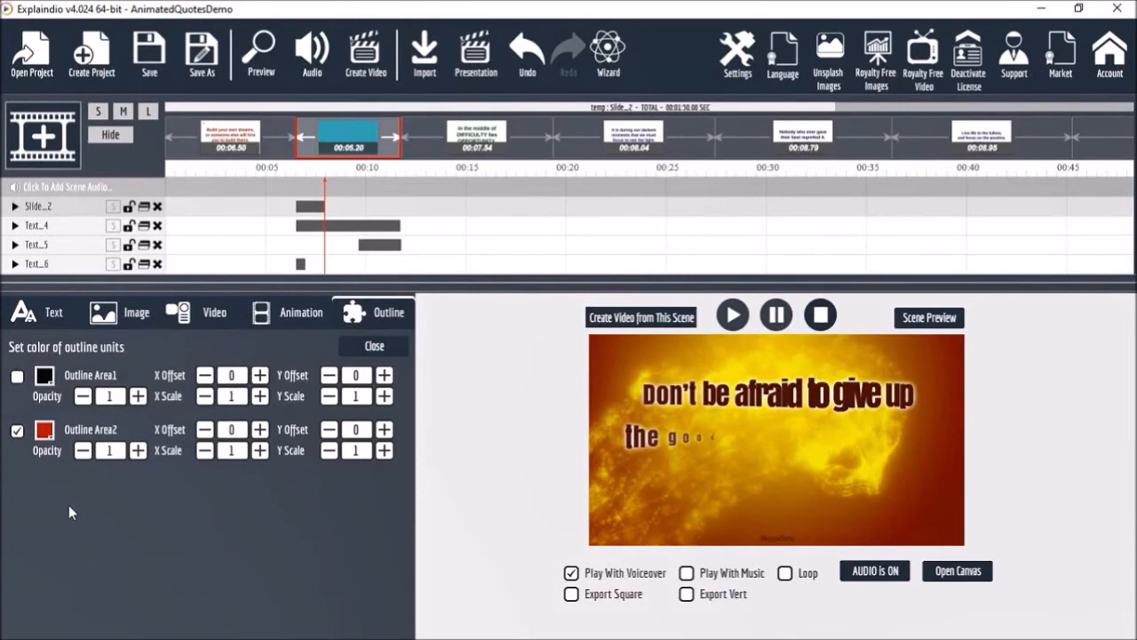
{"action": "left_click", "coordinate": [229, 135]}
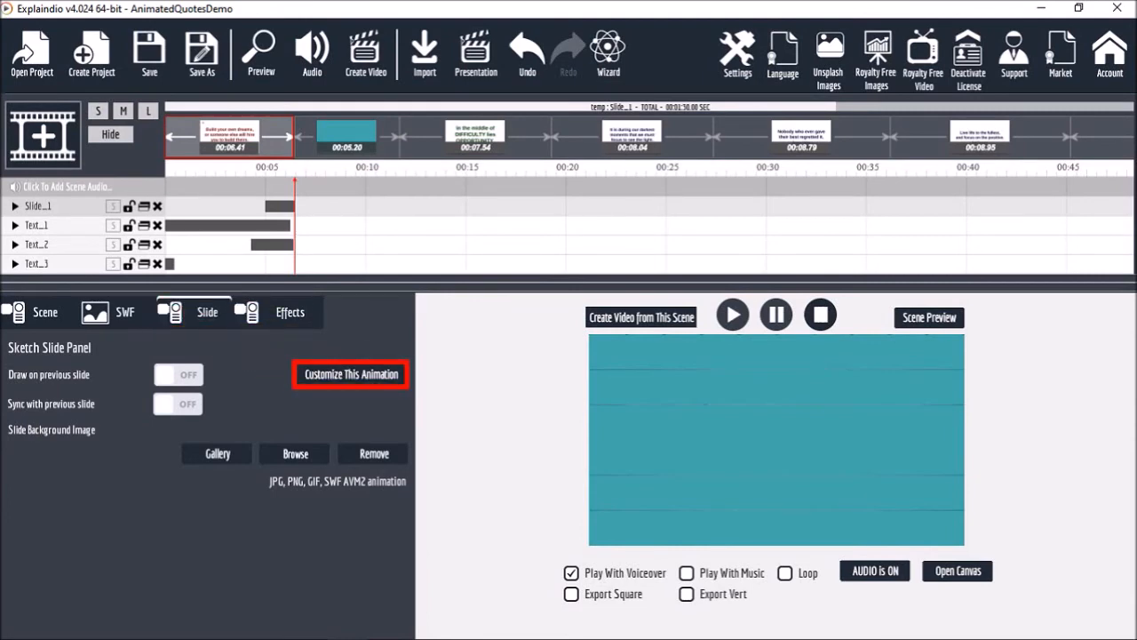
Set the first scene's transition Outline Area2 to red too and preview the result.
{"action": "left_click", "coordinate": [350, 373]}
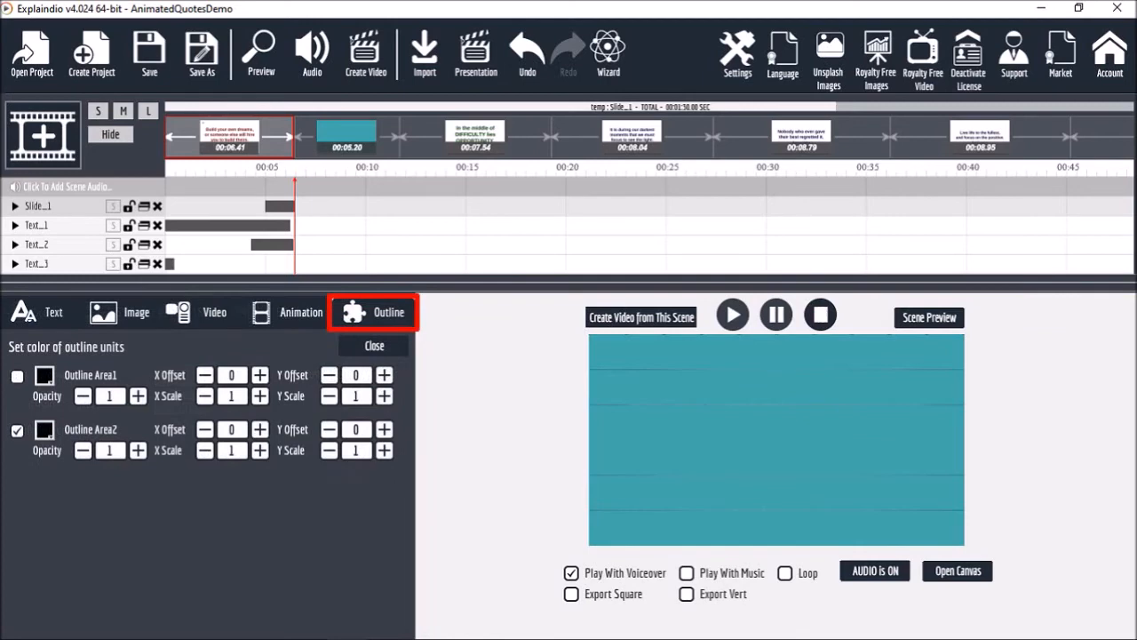
{"action": "left_click", "coordinate": [45, 428]}
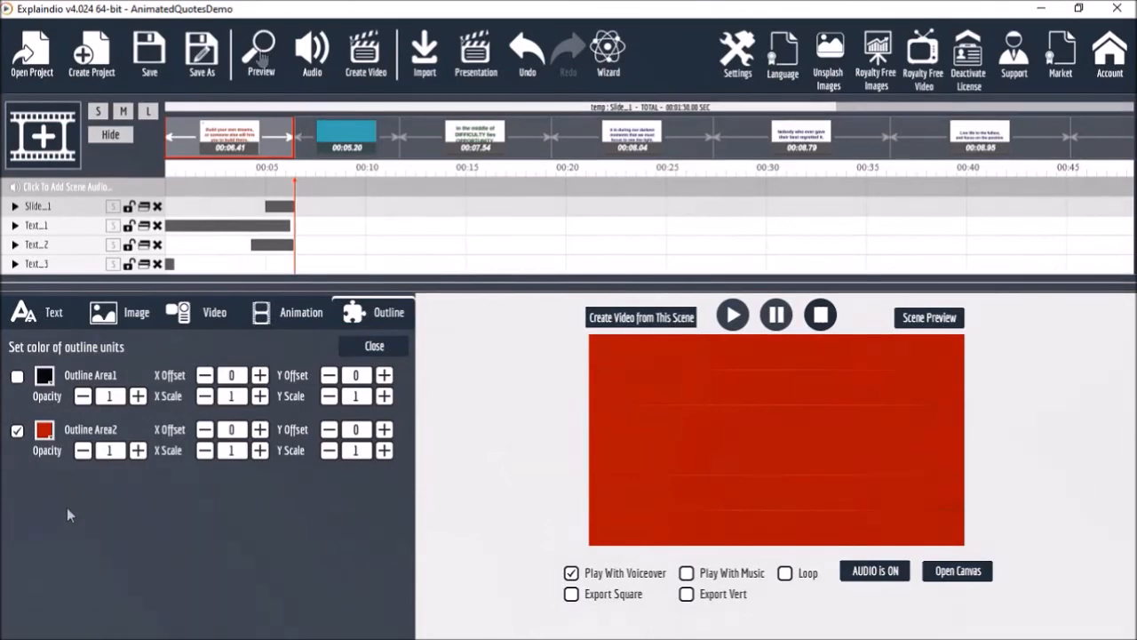
{"action": "left_click", "coordinate": [259, 54]}
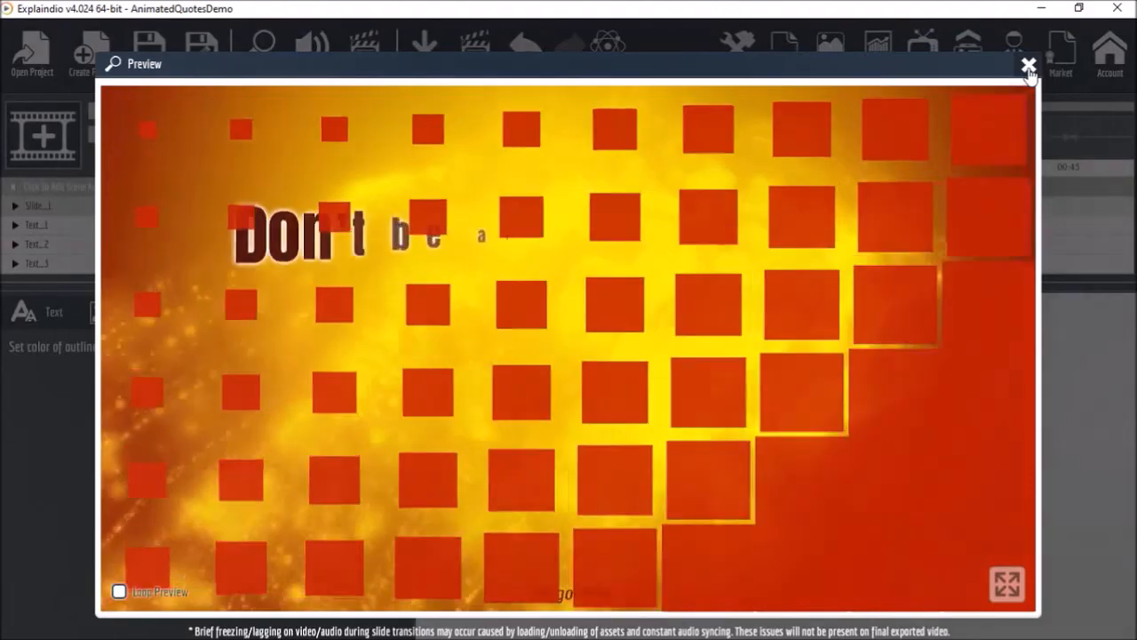
Close the preview and open the second scene with its now-red transition.
{"action": "left_click", "coordinate": [1028, 66]}
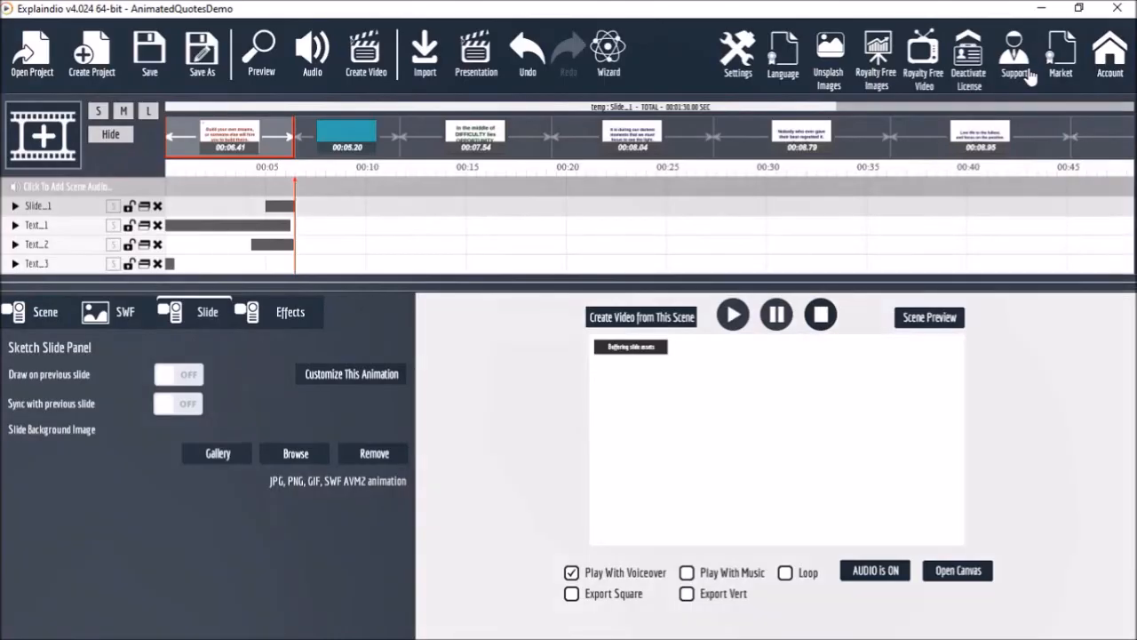
{"action": "left_click", "coordinate": [347, 135]}
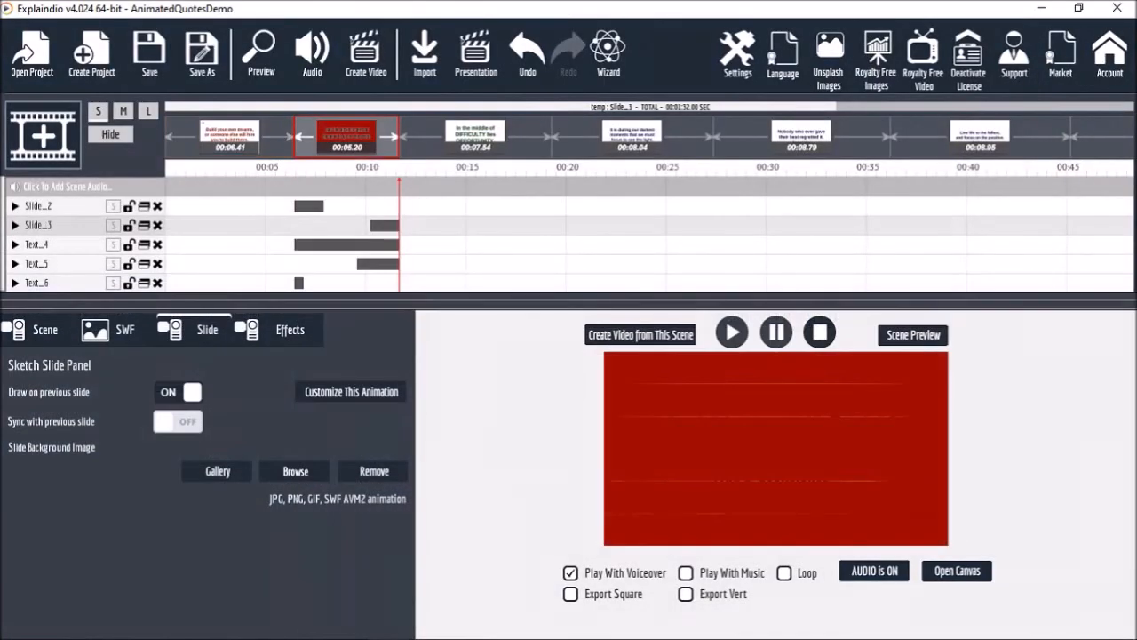